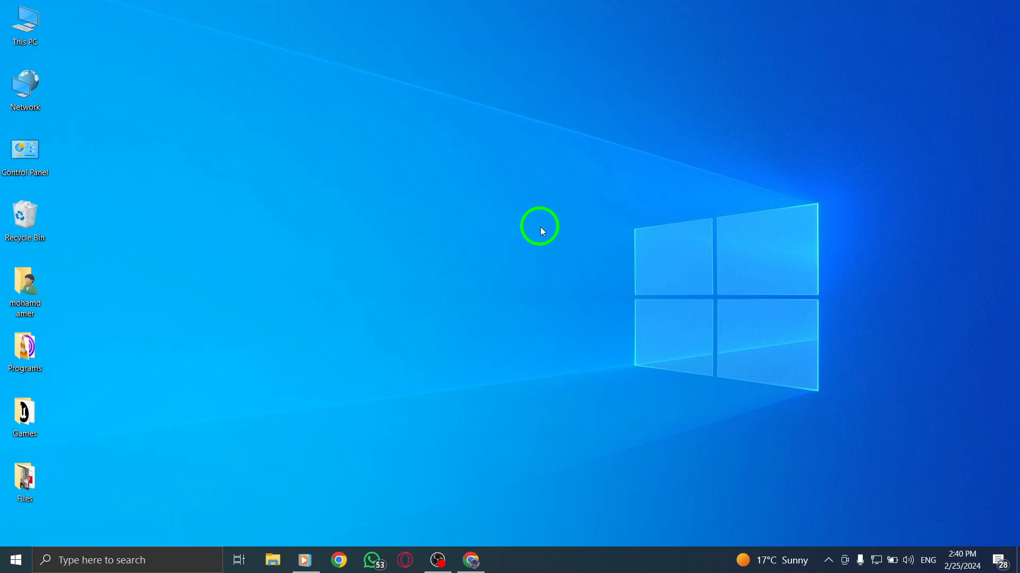
mouse_move(547, 232)
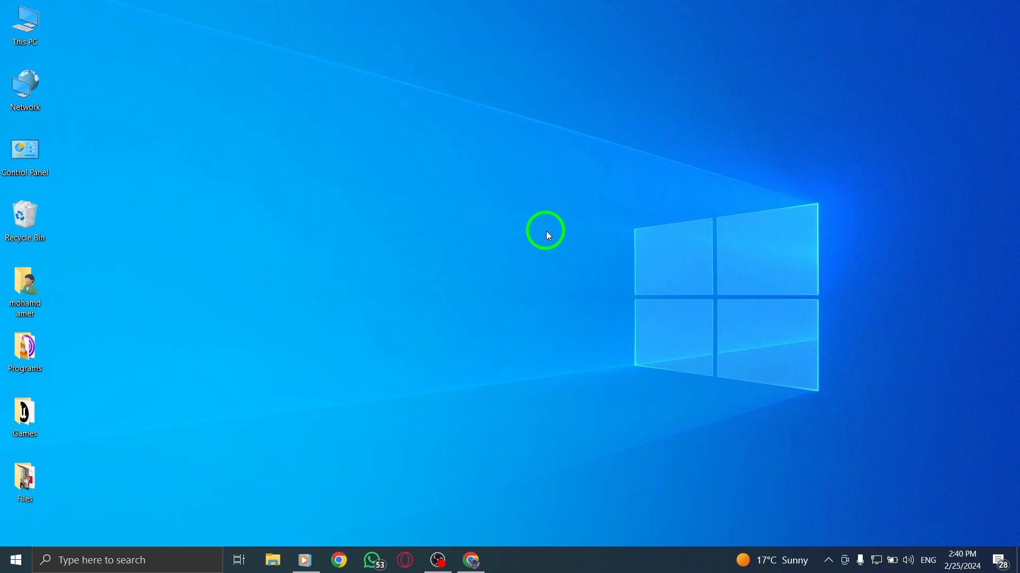
mouse_move(469, 560)
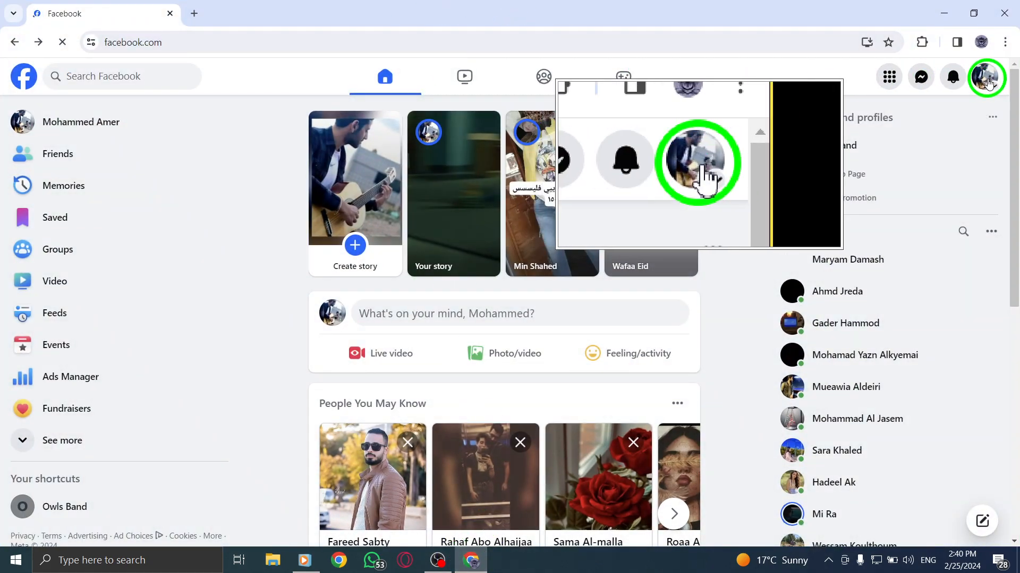
- Open Settings & privacy from the profile picture menu to reach the Settings page
left_click(987, 76)
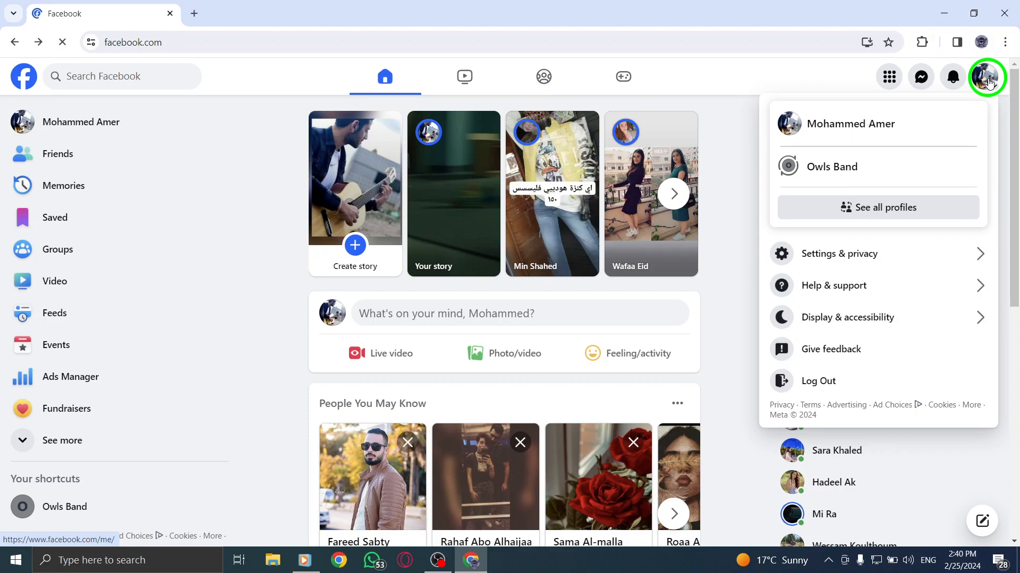
left_click(839, 254)
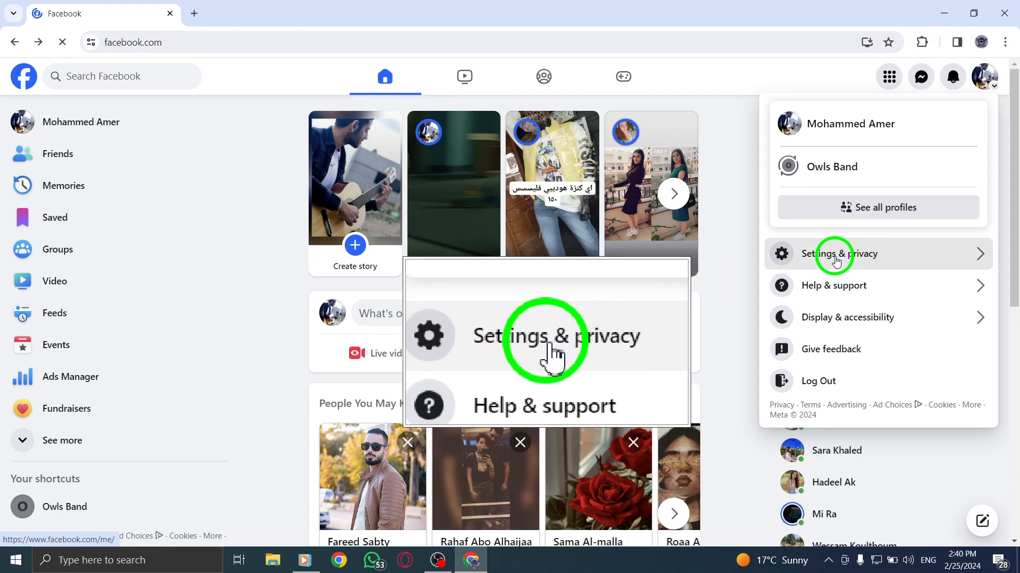
left_click(840, 254)
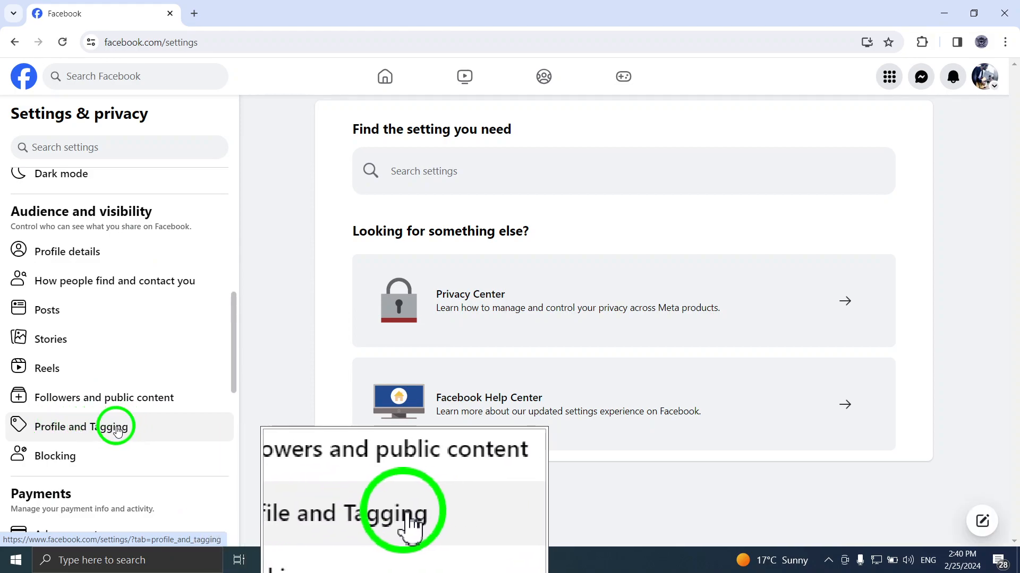
- Open Profile and Tagging under Audience and visibility in the settings sidebar
left_click(81, 427)
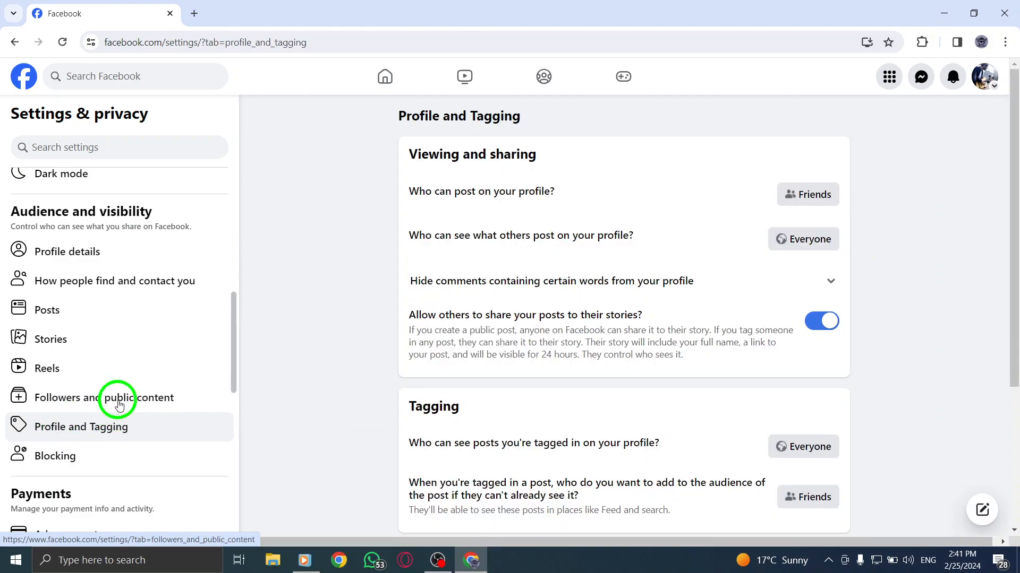
mouse_move(602, 333)
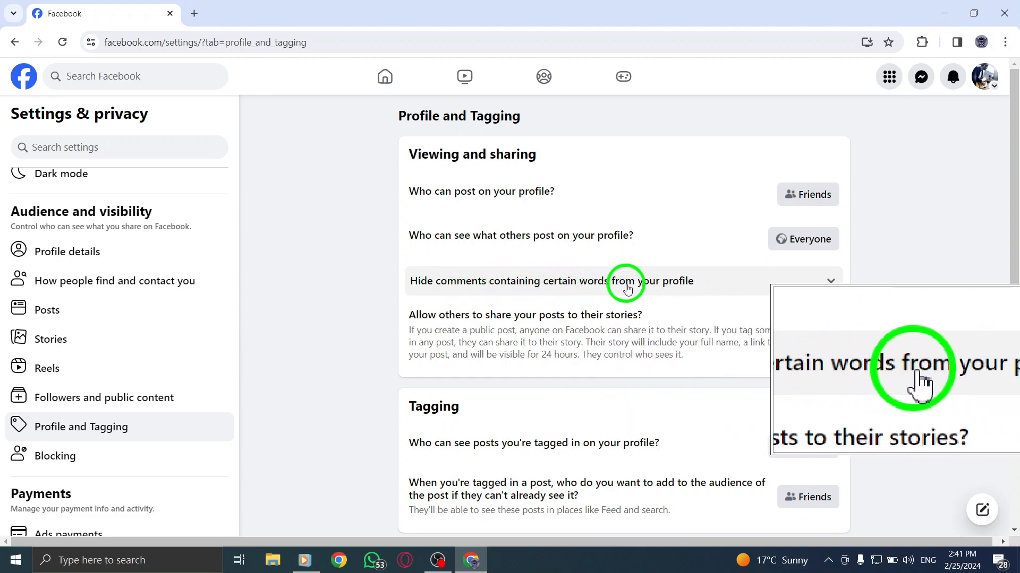
- Expand 'Hide comments containing certain words from your profile' and focus its keyword field
left_click(831, 281)
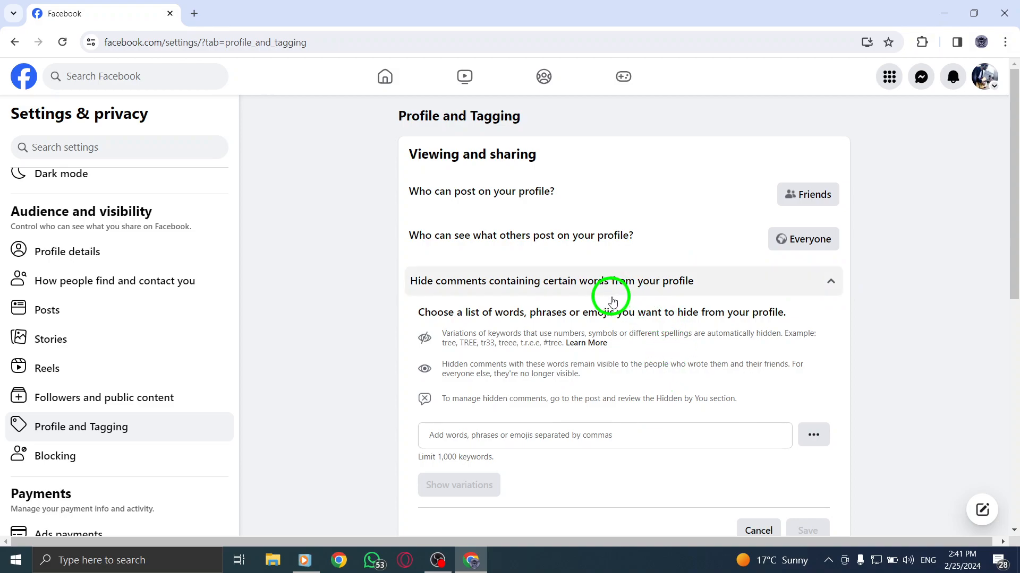
scroll("down", 3)
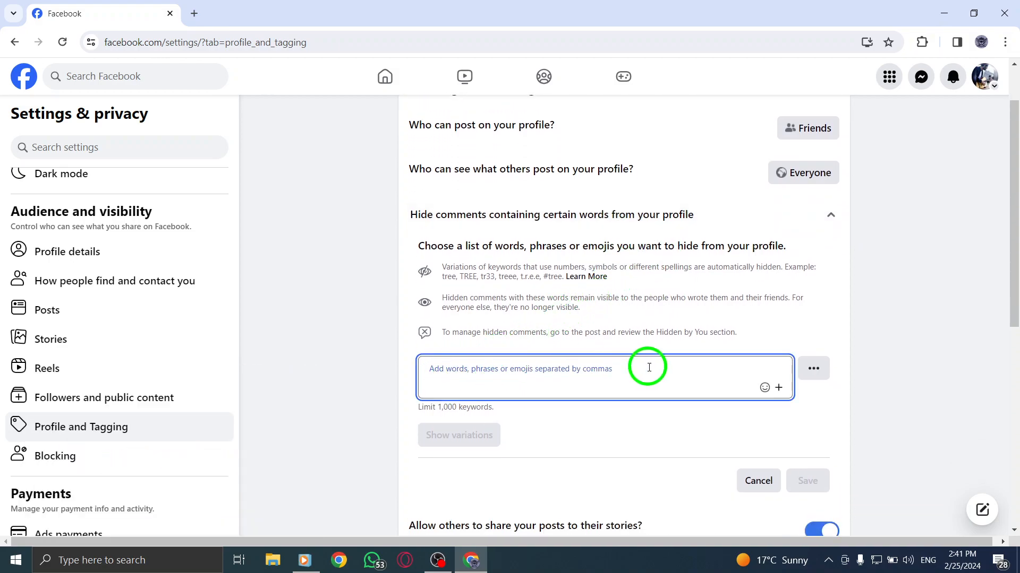
left_click(765, 388)
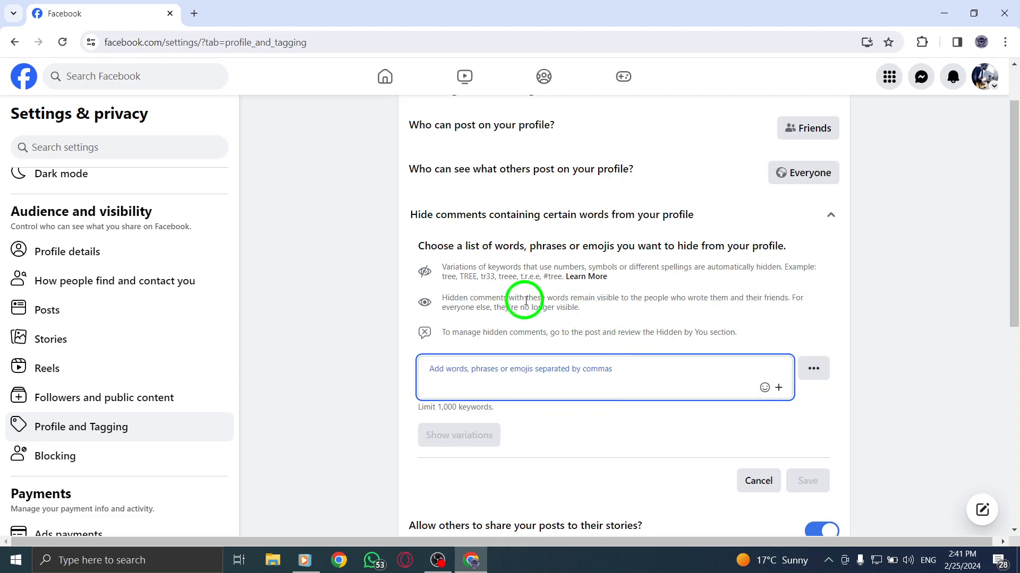
- Return to the main settings page, then open and dismiss the desktop context menu
left_click(15, 41)
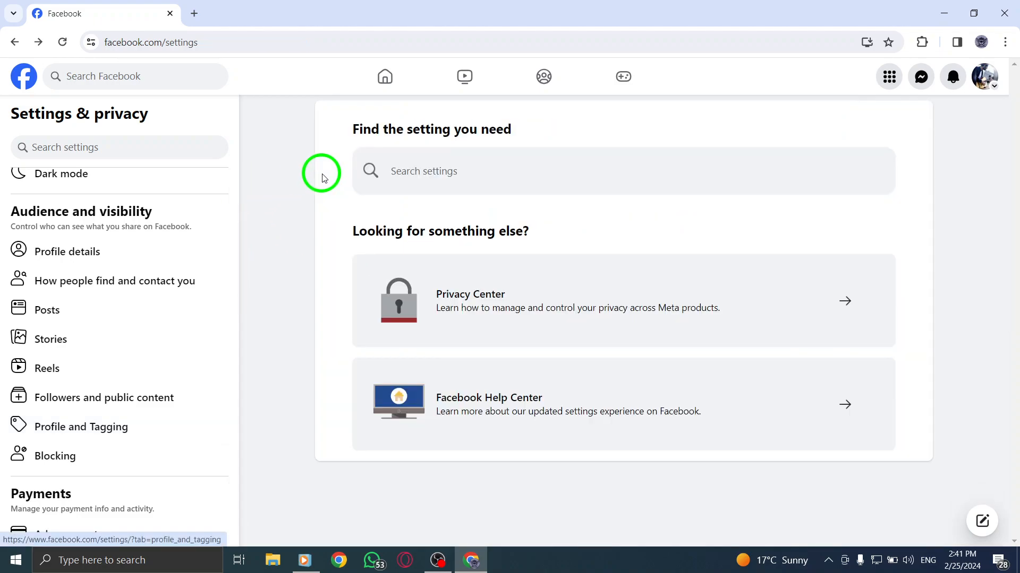
right_click(537, 186)
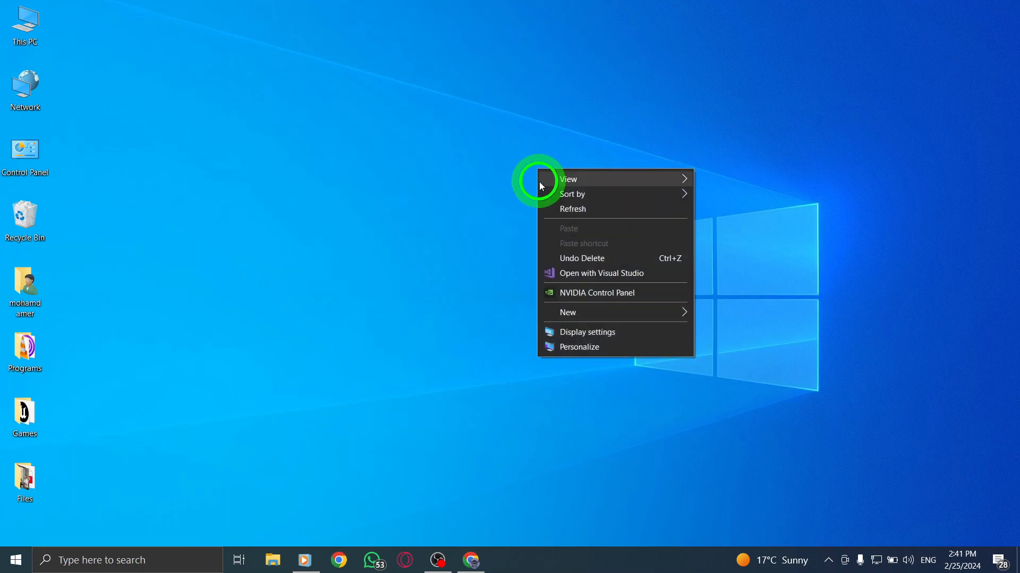
left_click(548, 209)
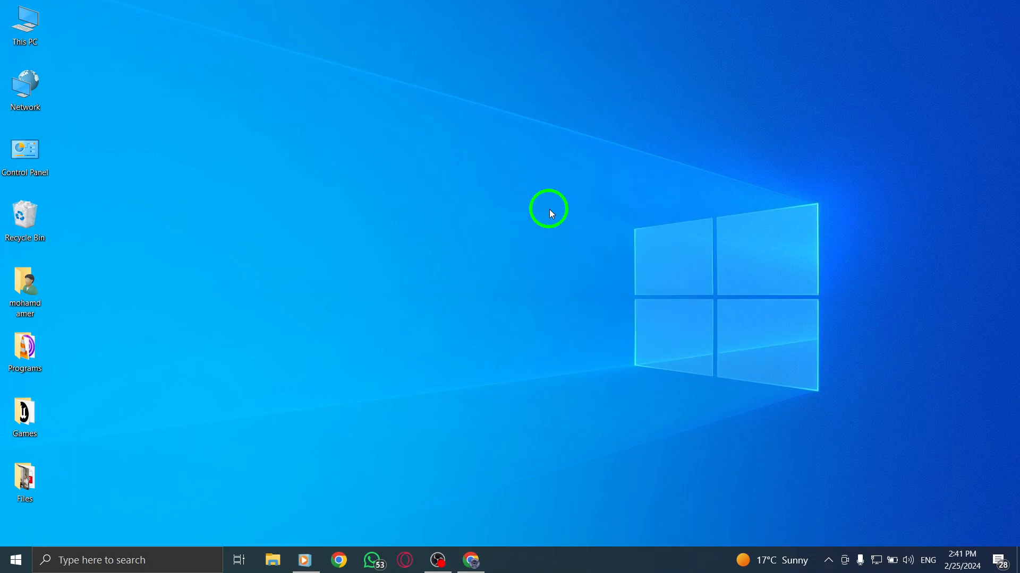